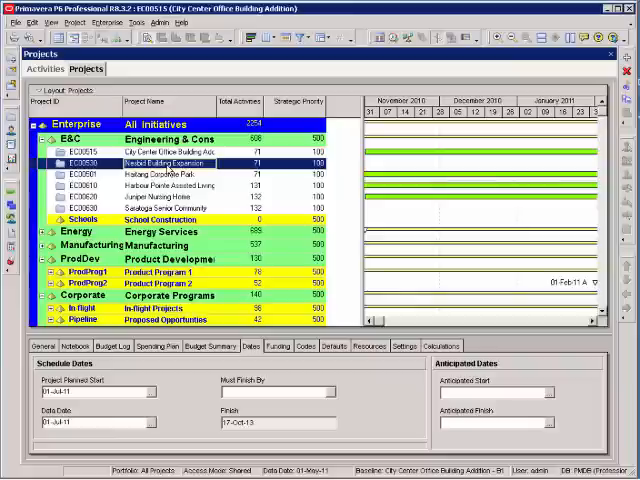
Open the Medical Building Expansion project (EC00530) from the Projects list.
right_click(160, 160)
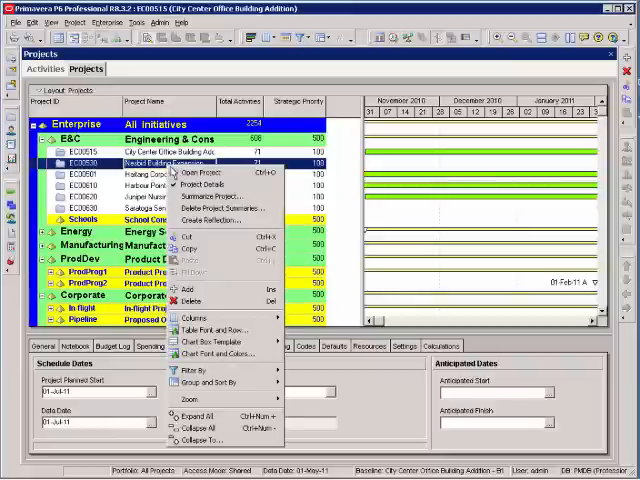
left_click(204, 172)
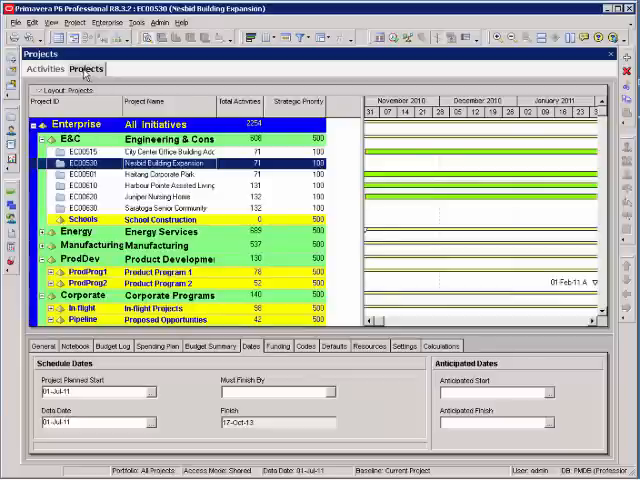
Start the Create a New Project wizard and name it High School Addition with ID NewSchool.
left_click(12, 24)
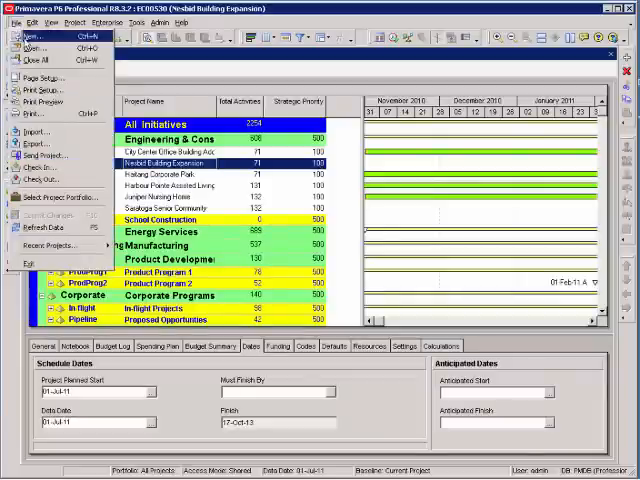
left_click(36, 36)
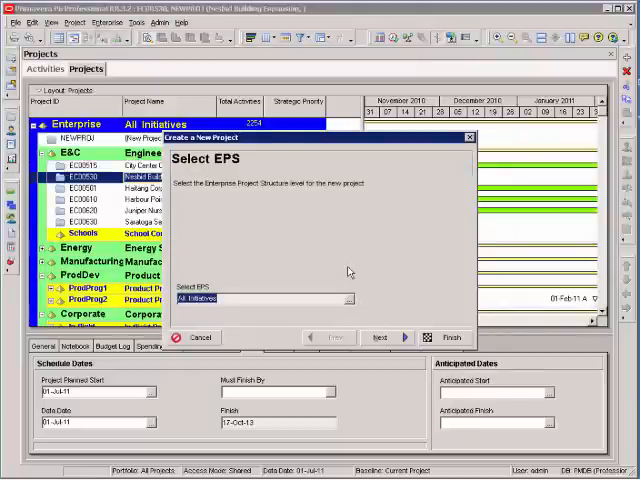
mouse_move(348, 270)
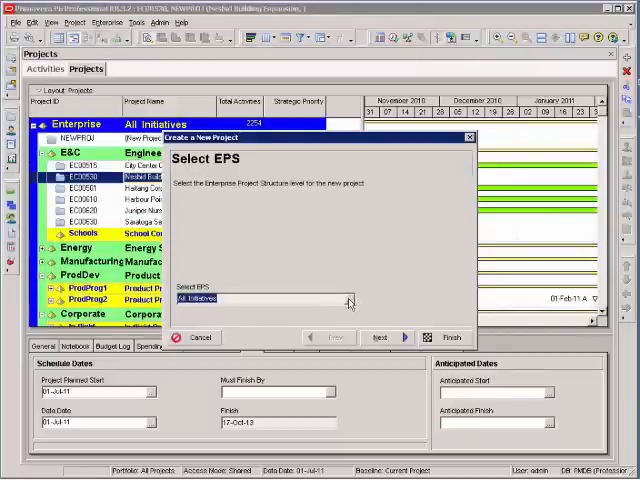
left_click(348, 298)
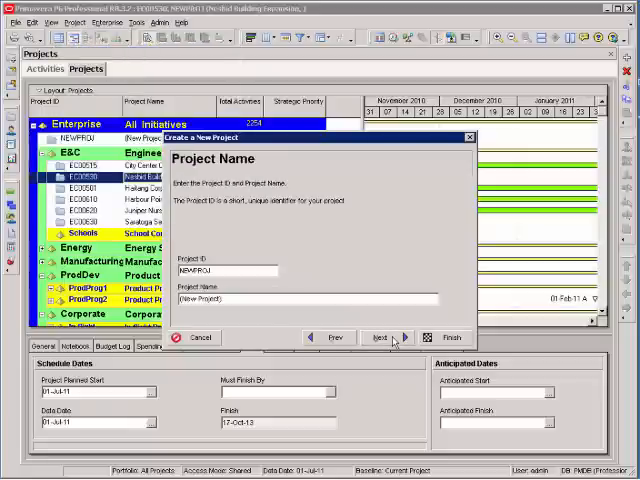
left_click(224, 270)
type("NewSchool")
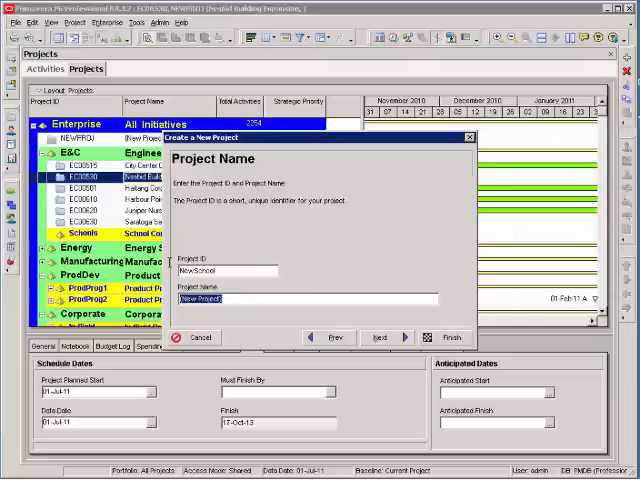
type("High School Addition")
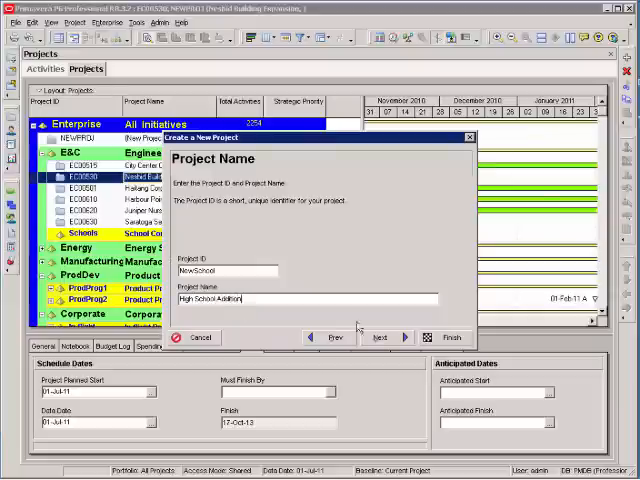
Set the planned start date and accept Enterprise as Responsible Manager, reaching the final page.
left_click(380, 336)
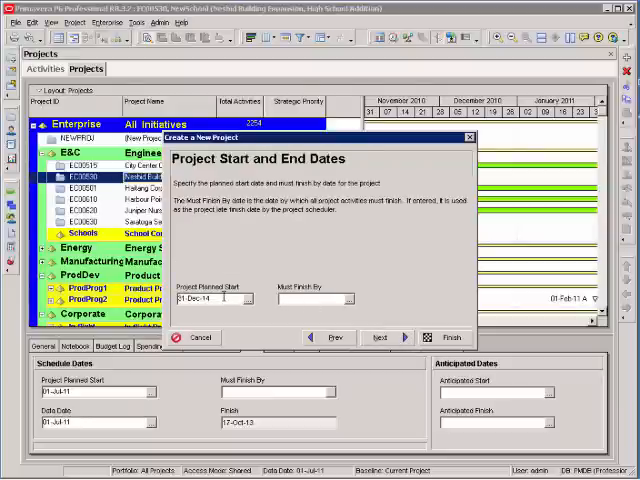
left_click(242, 298)
type("05-Jan-15")
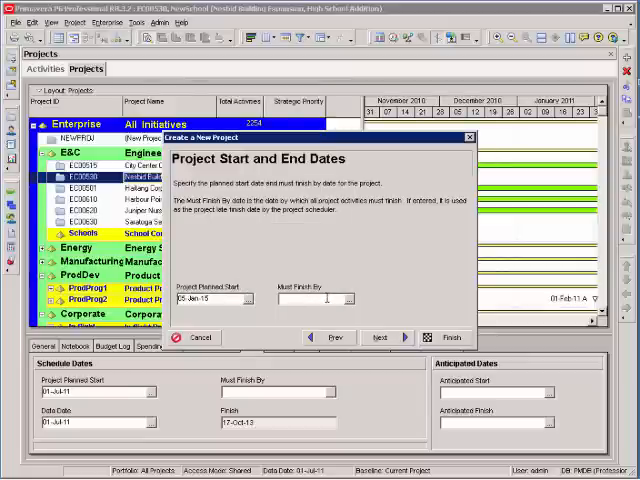
left_click(378, 336)
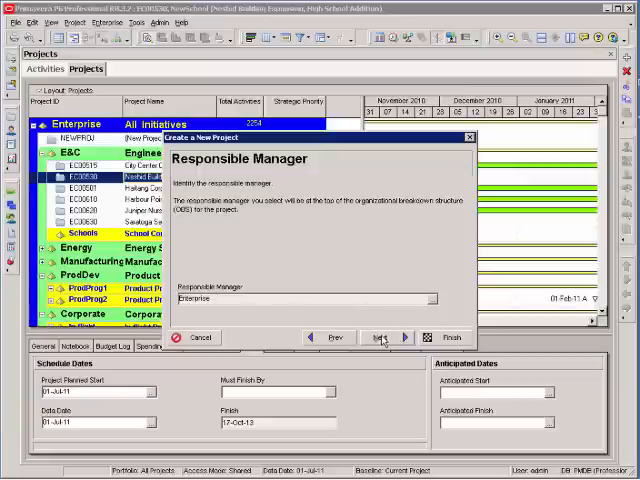
left_click(378, 336)
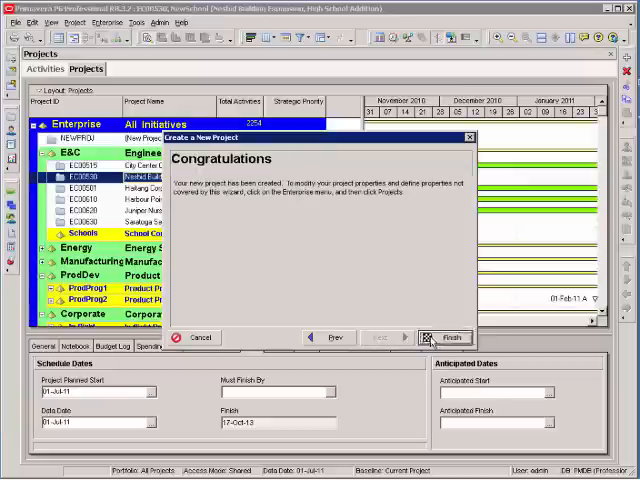
Finish the wizard and review the new project's General, Dates, Defaults and Settings details.
left_click(446, 336)
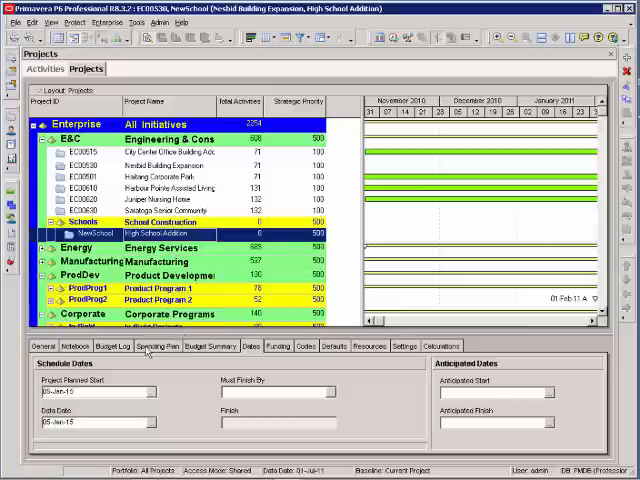
left_click(44, 348)
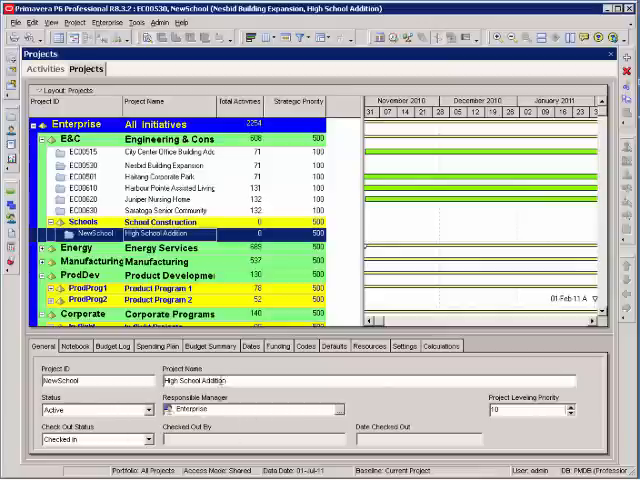
left_click(244, 346)
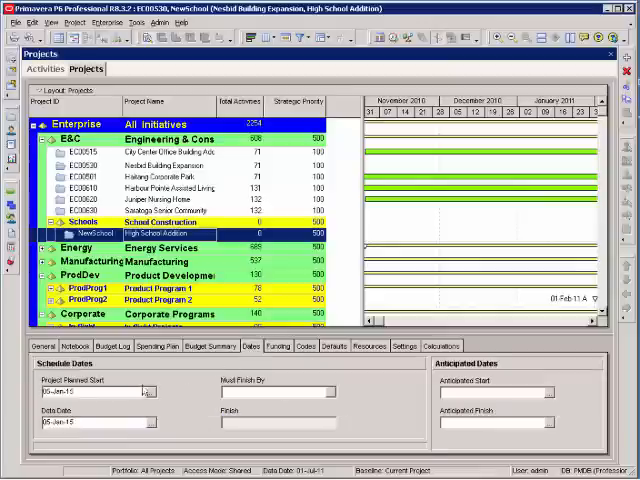
left_click(332, 346)
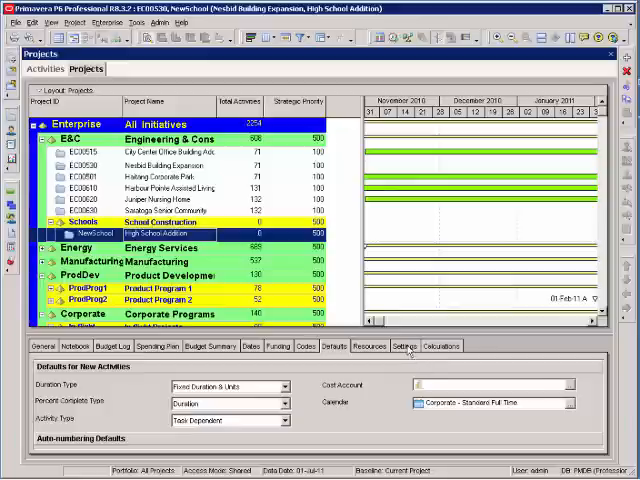
left_click(400, 346)
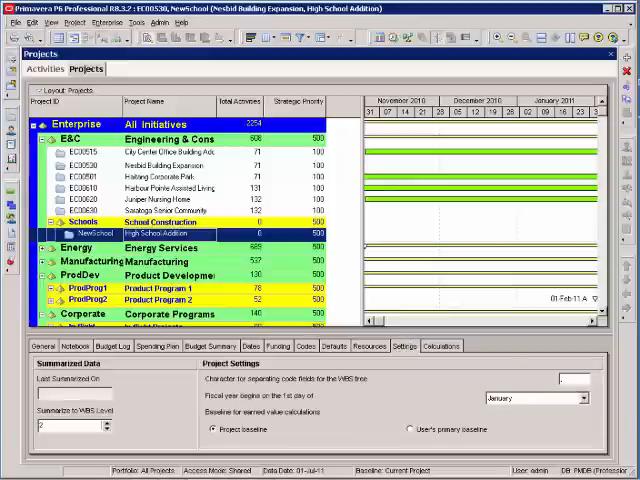